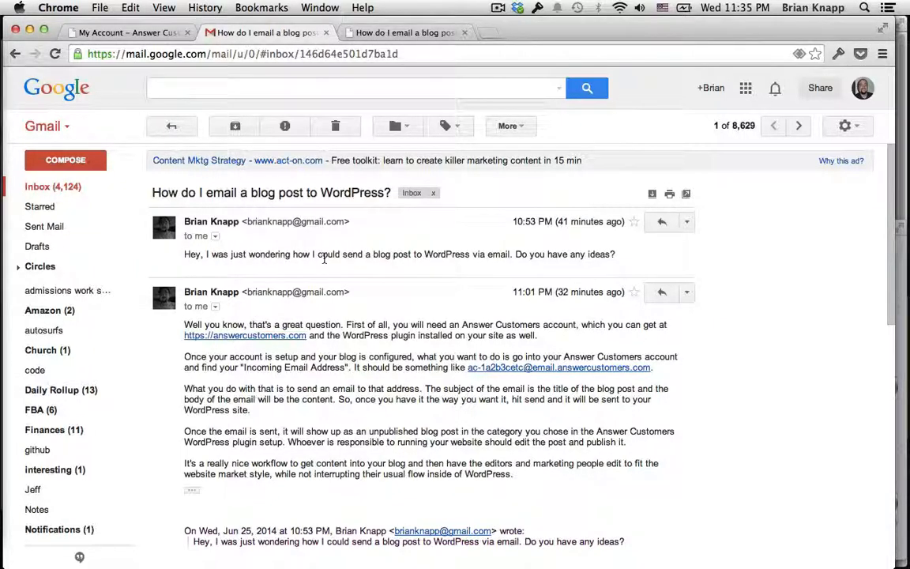
Step: Forward the Gmail reply about emailing blog posts to the blog's incoming address, then go to the admin area
click(127, 32)
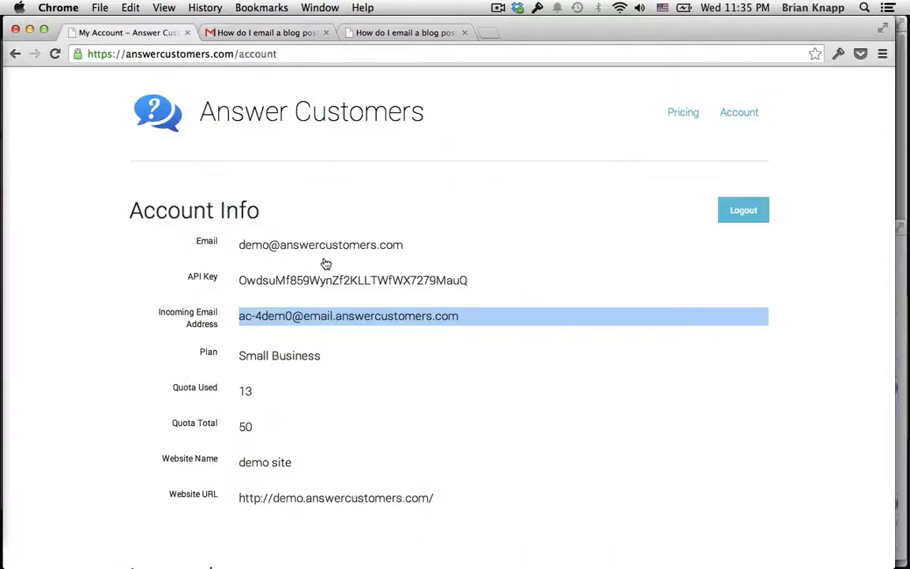
mouse_move(224, 319)
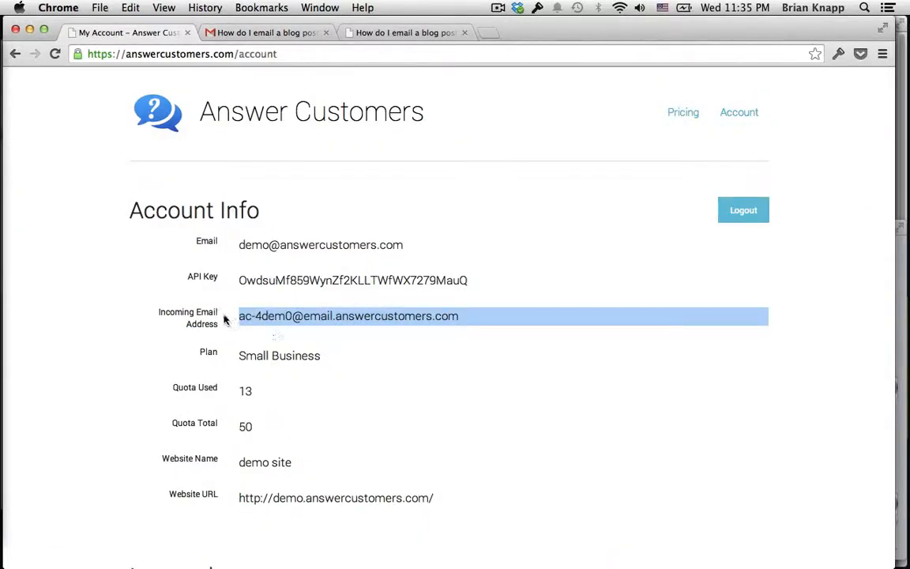
click(265, 31)
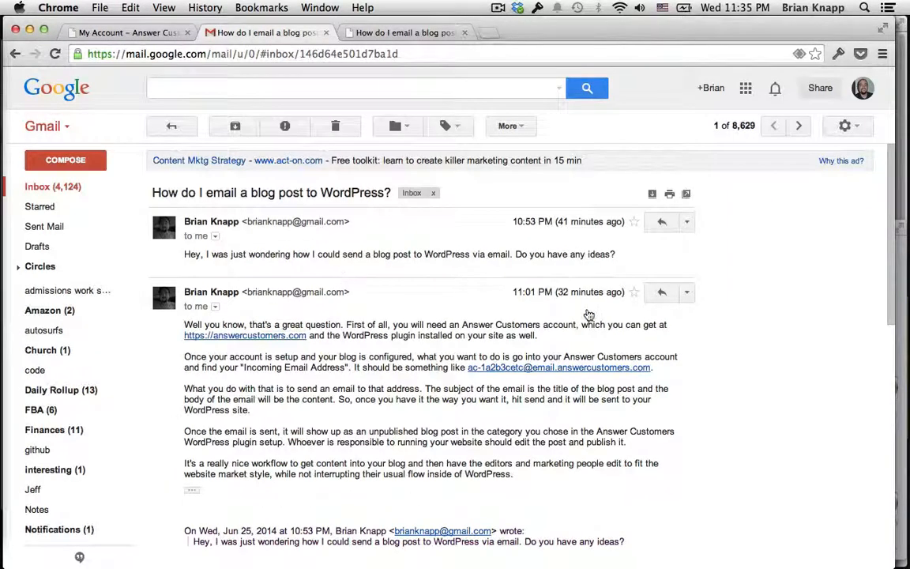
mouse_move(686, 293)
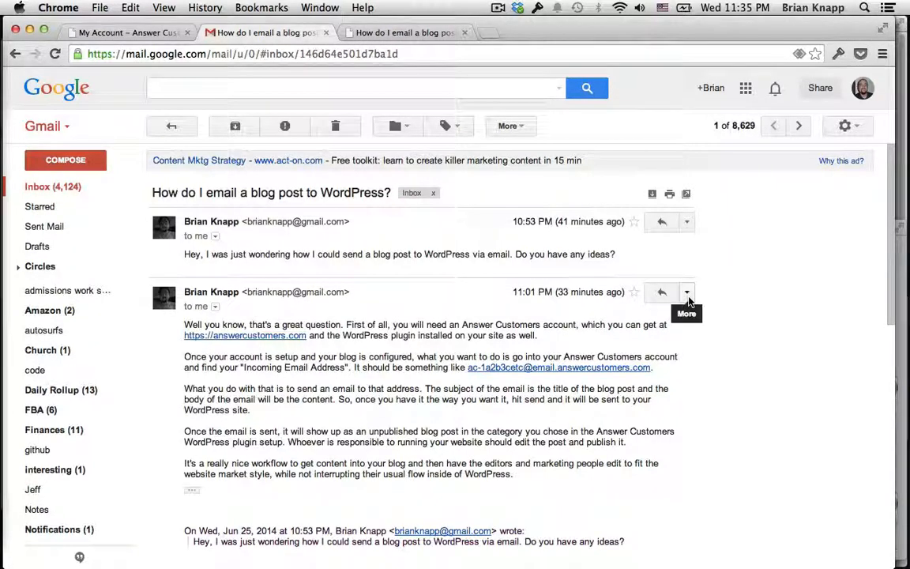
click(686, 291)
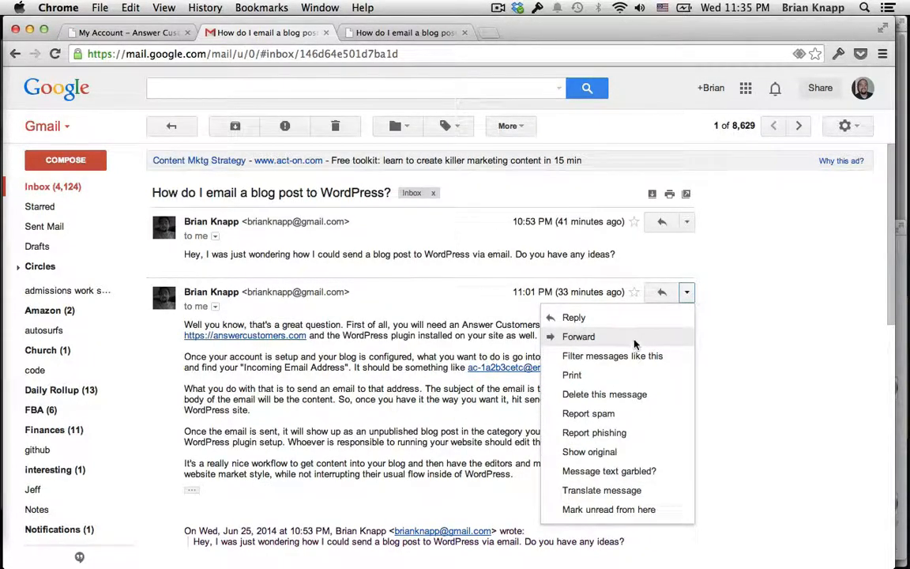
click(578, 337)
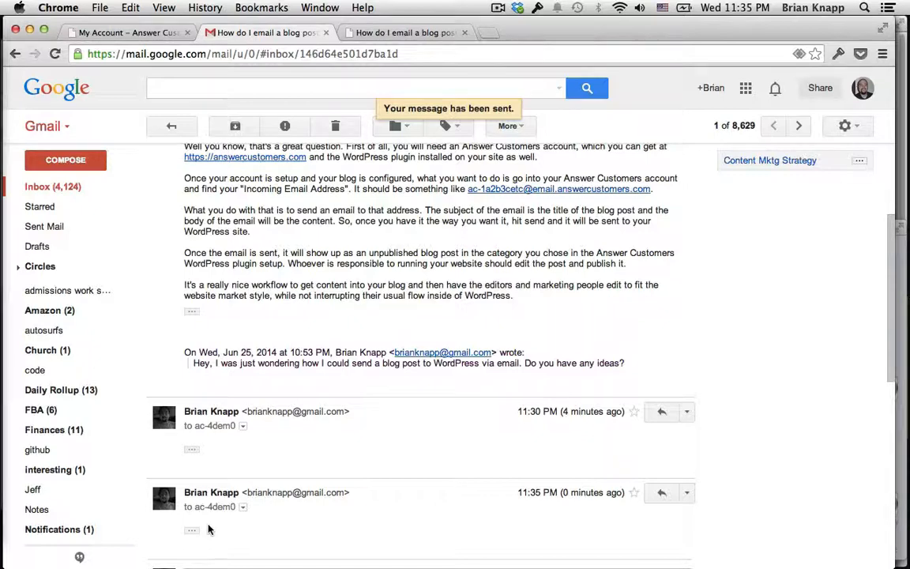
click(403, 32)
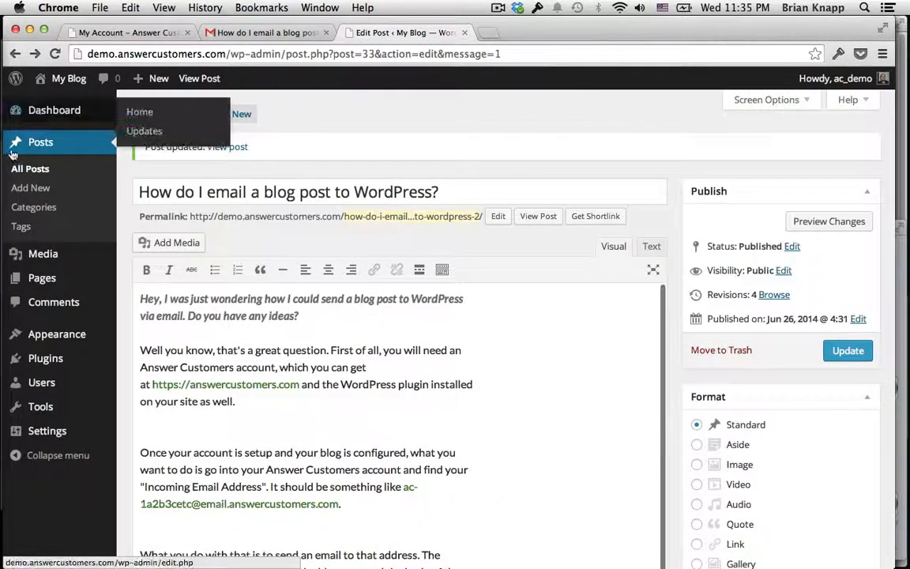
Step: From All Posts, open the 'Fwd:' forwarded-email draft for editing
click(30, 167)
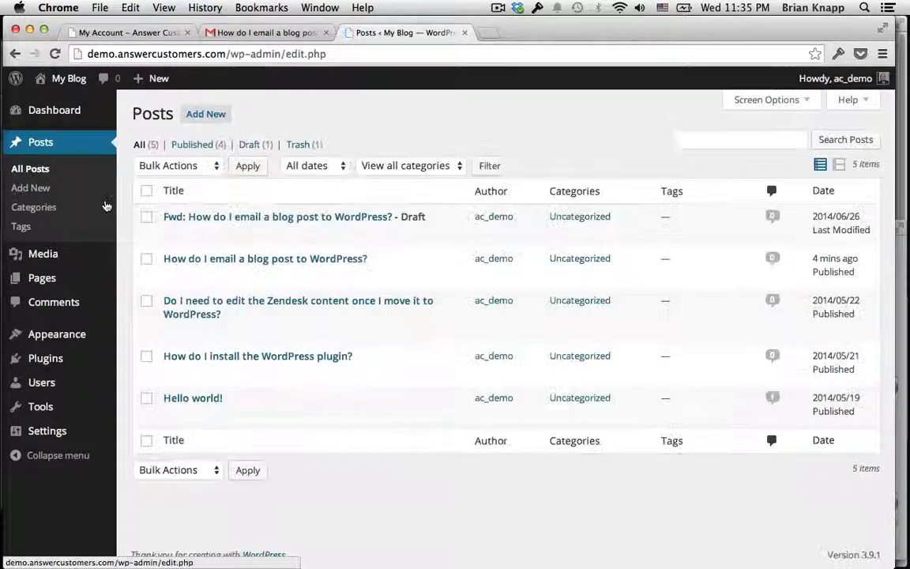
mouse_move(294, 217)
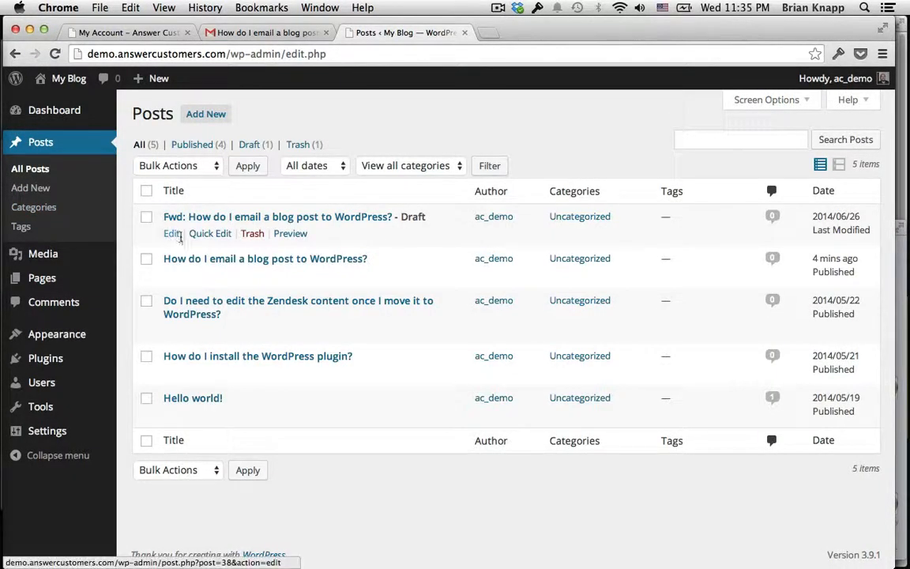
click(171, 234)
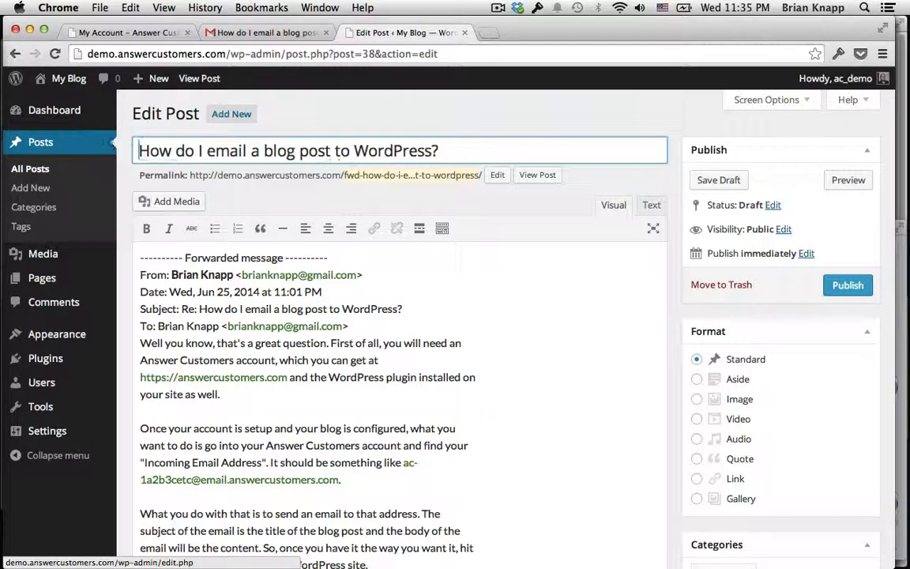
mouse_move(405, 250)
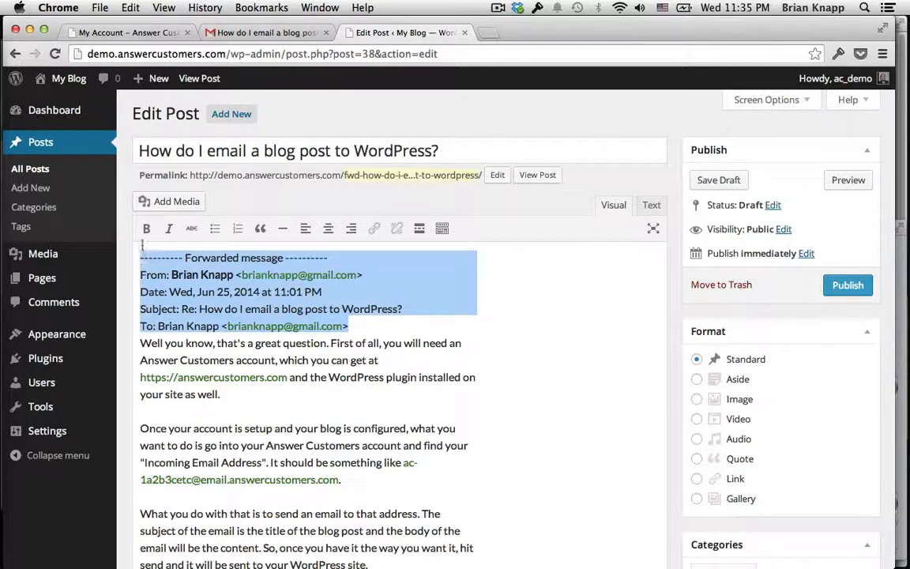
Step: Delete the forwarded-message header lines and place the original question at the top of the body
key(Delete)
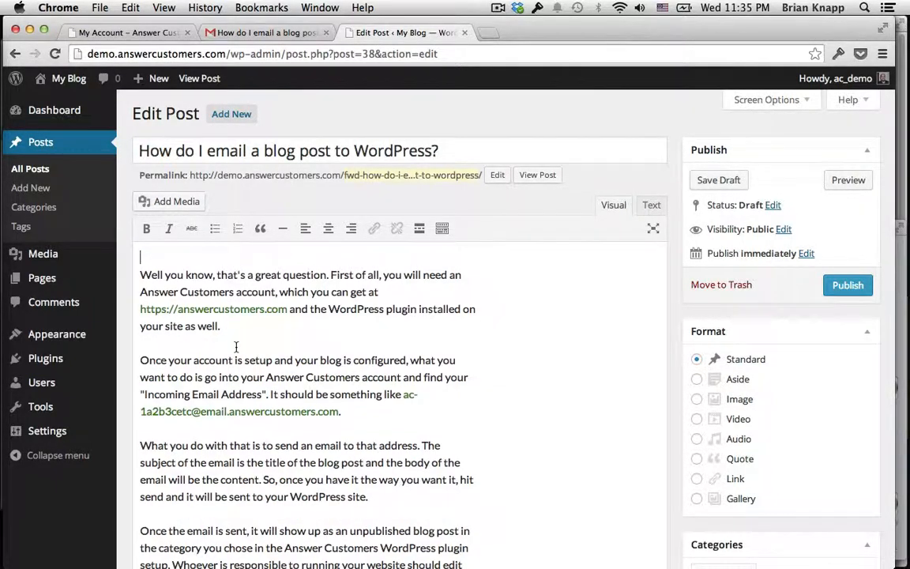
scroll(down, 3)
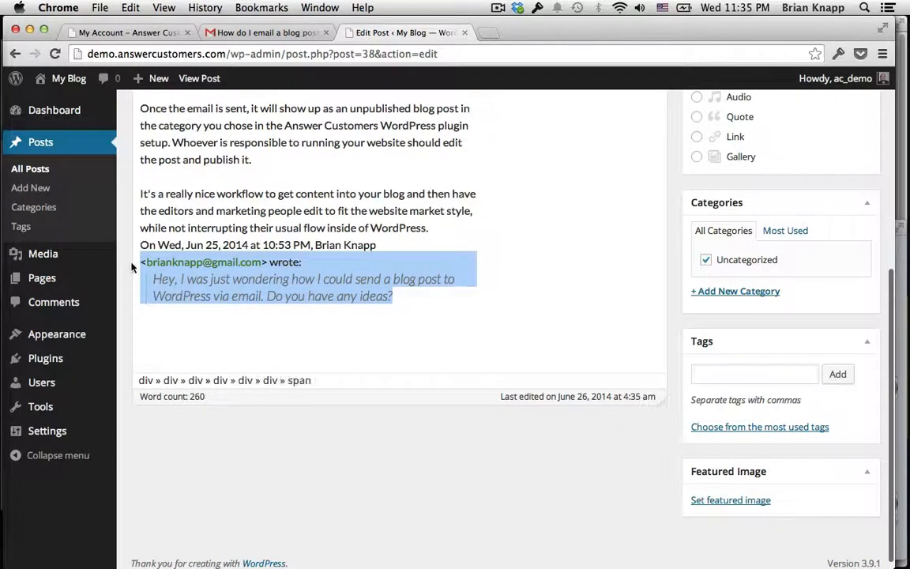
scroll(up, 3)
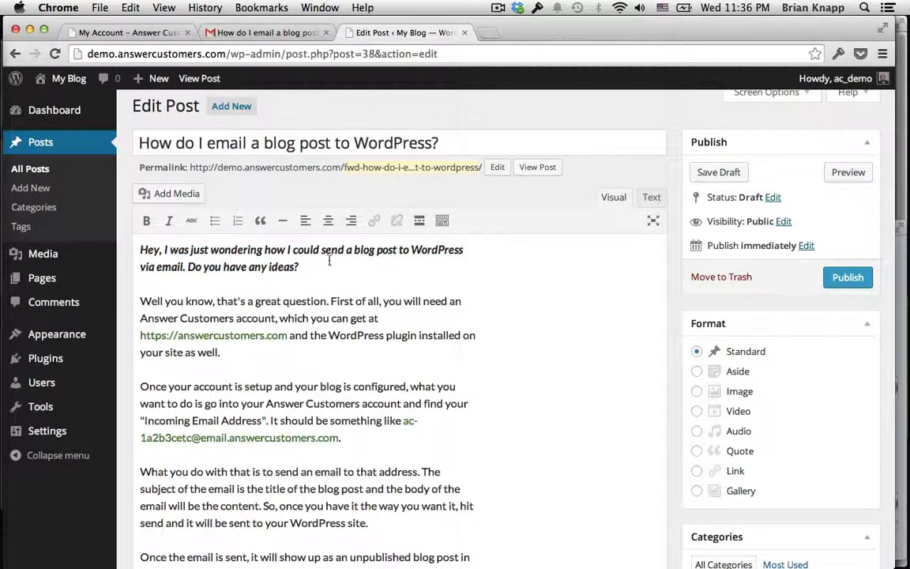
Step: Publish the cleaned-up Q&A post and view it live on the blog
scroll(down, 3)
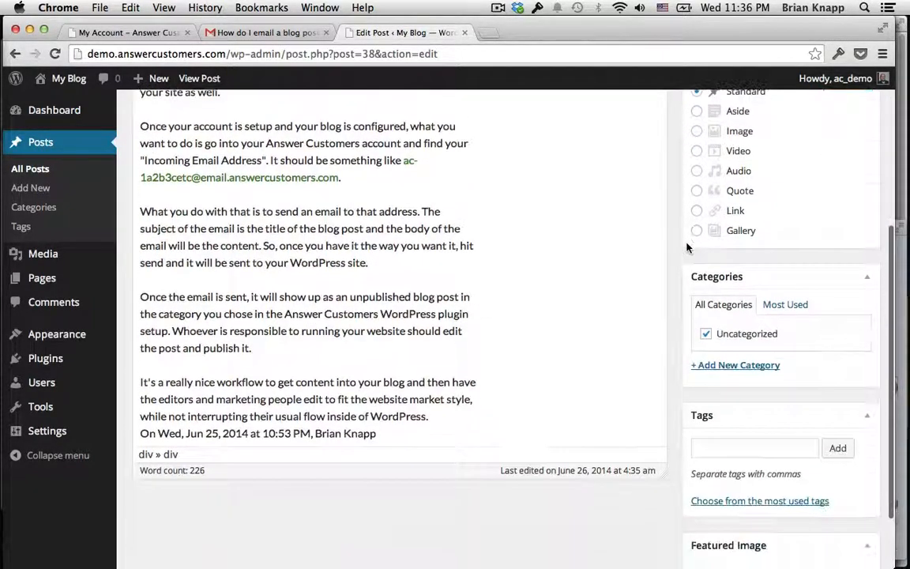
scroll(down, 3)
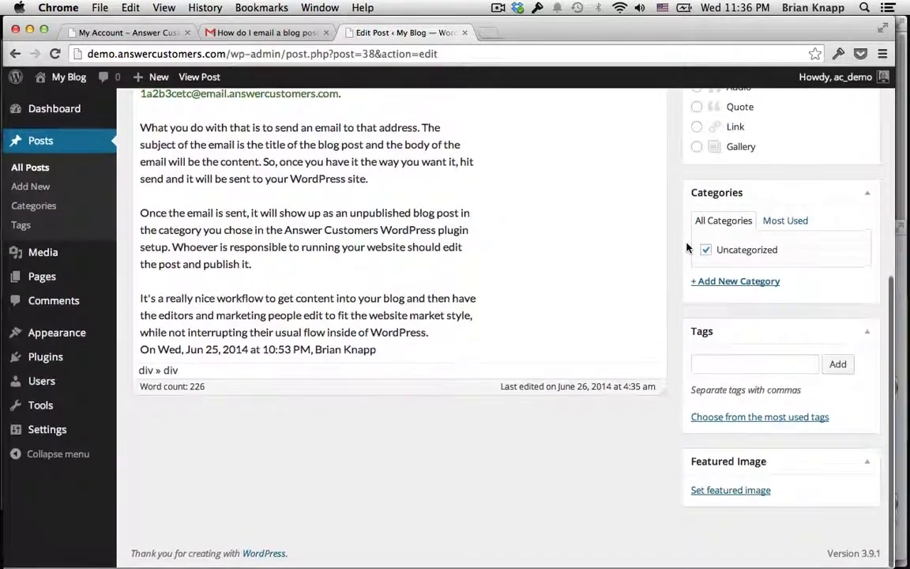
scroll(up, 3)
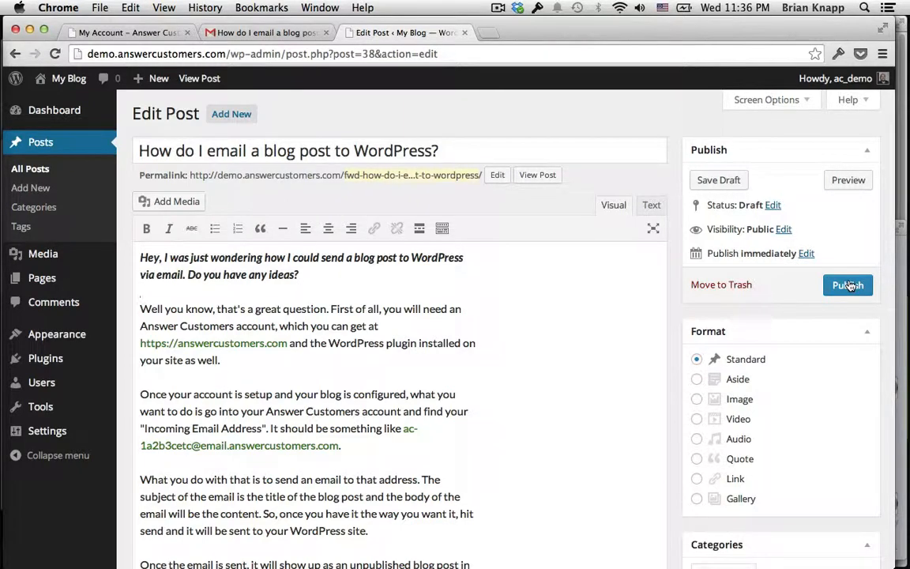
click(847, 284)
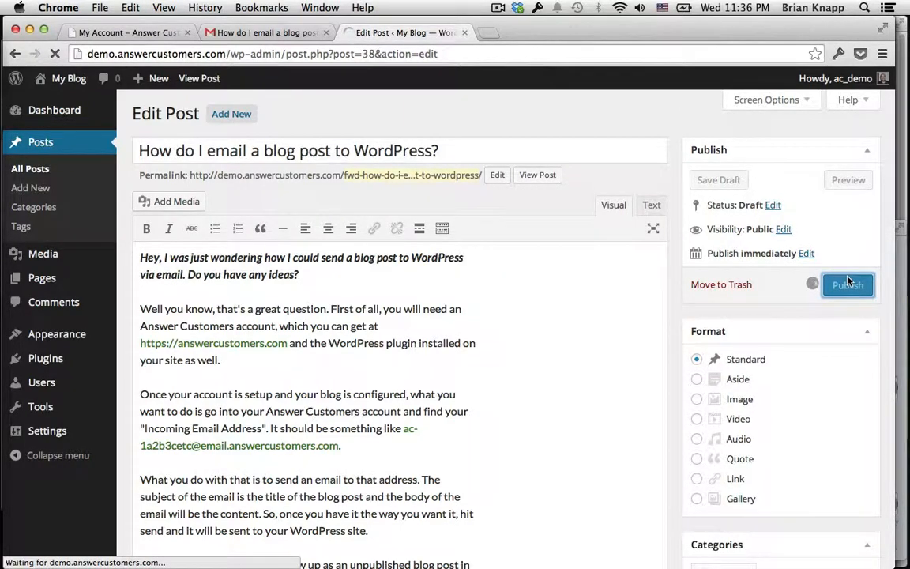
click(847, 284)
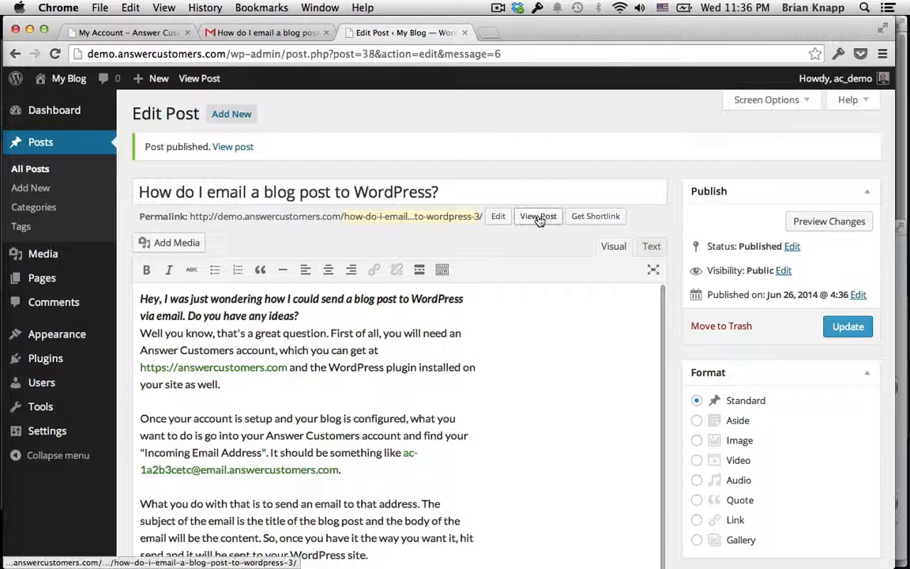
click(537, 215)
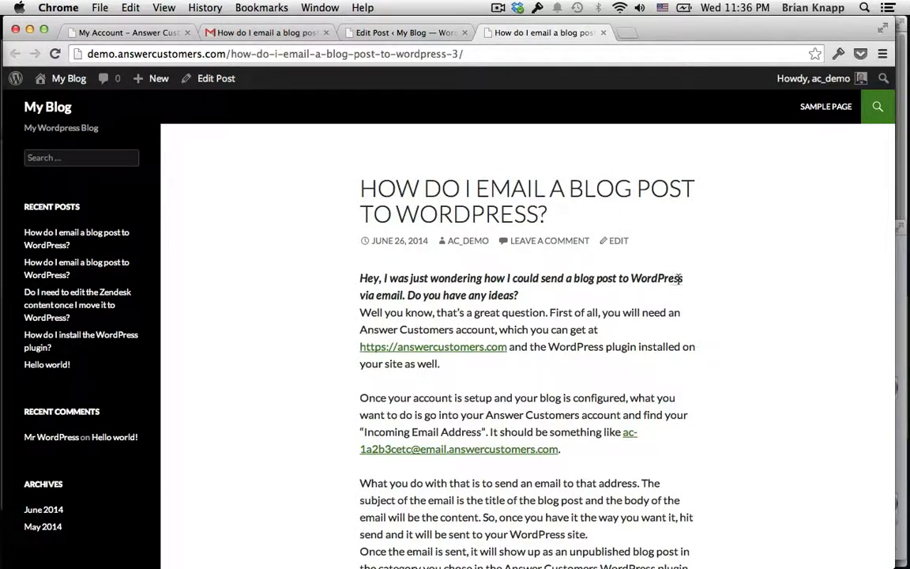
scroll(down, 3)
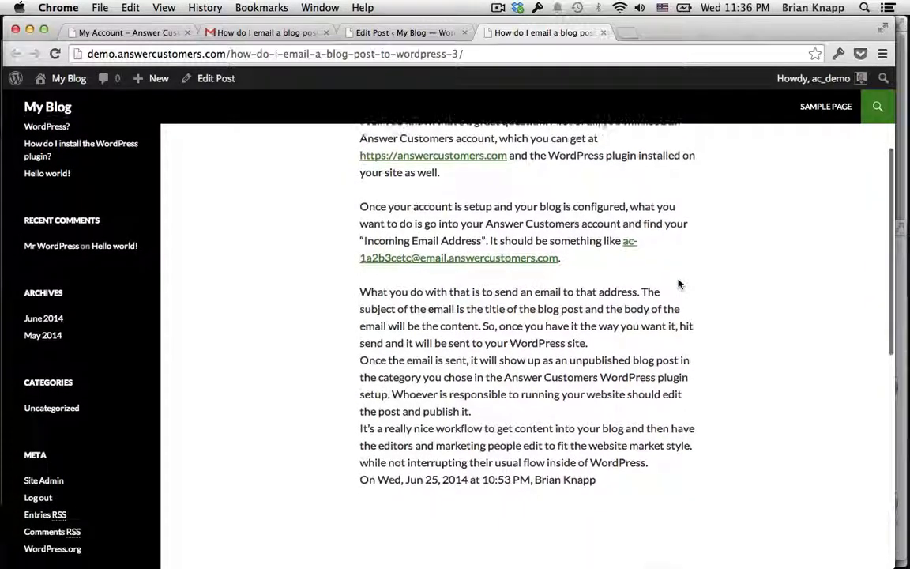
scroll(down, 3)
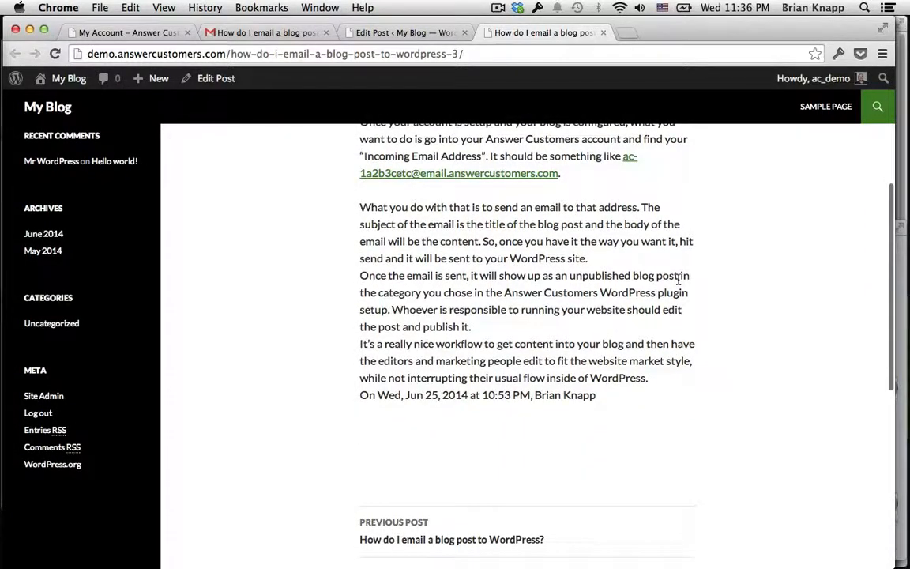
scroll(up, 3)
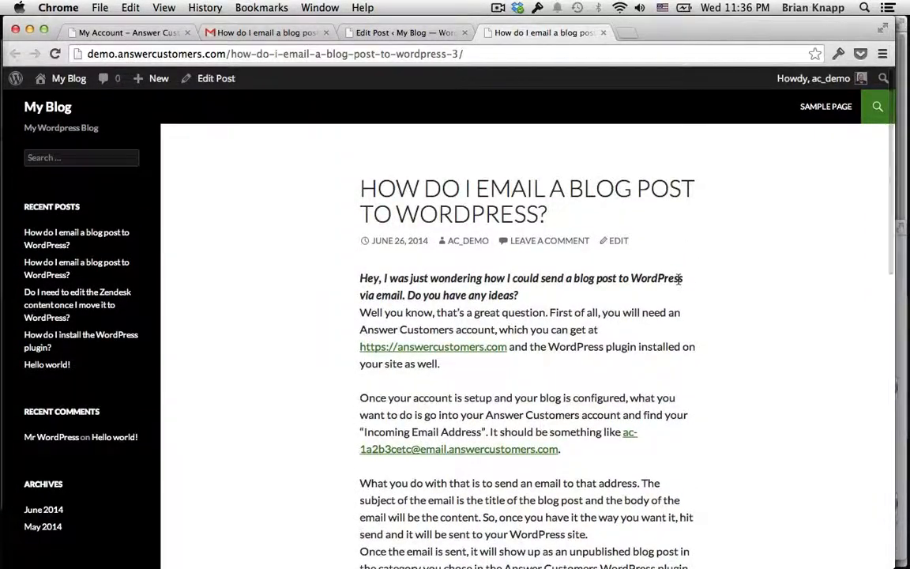